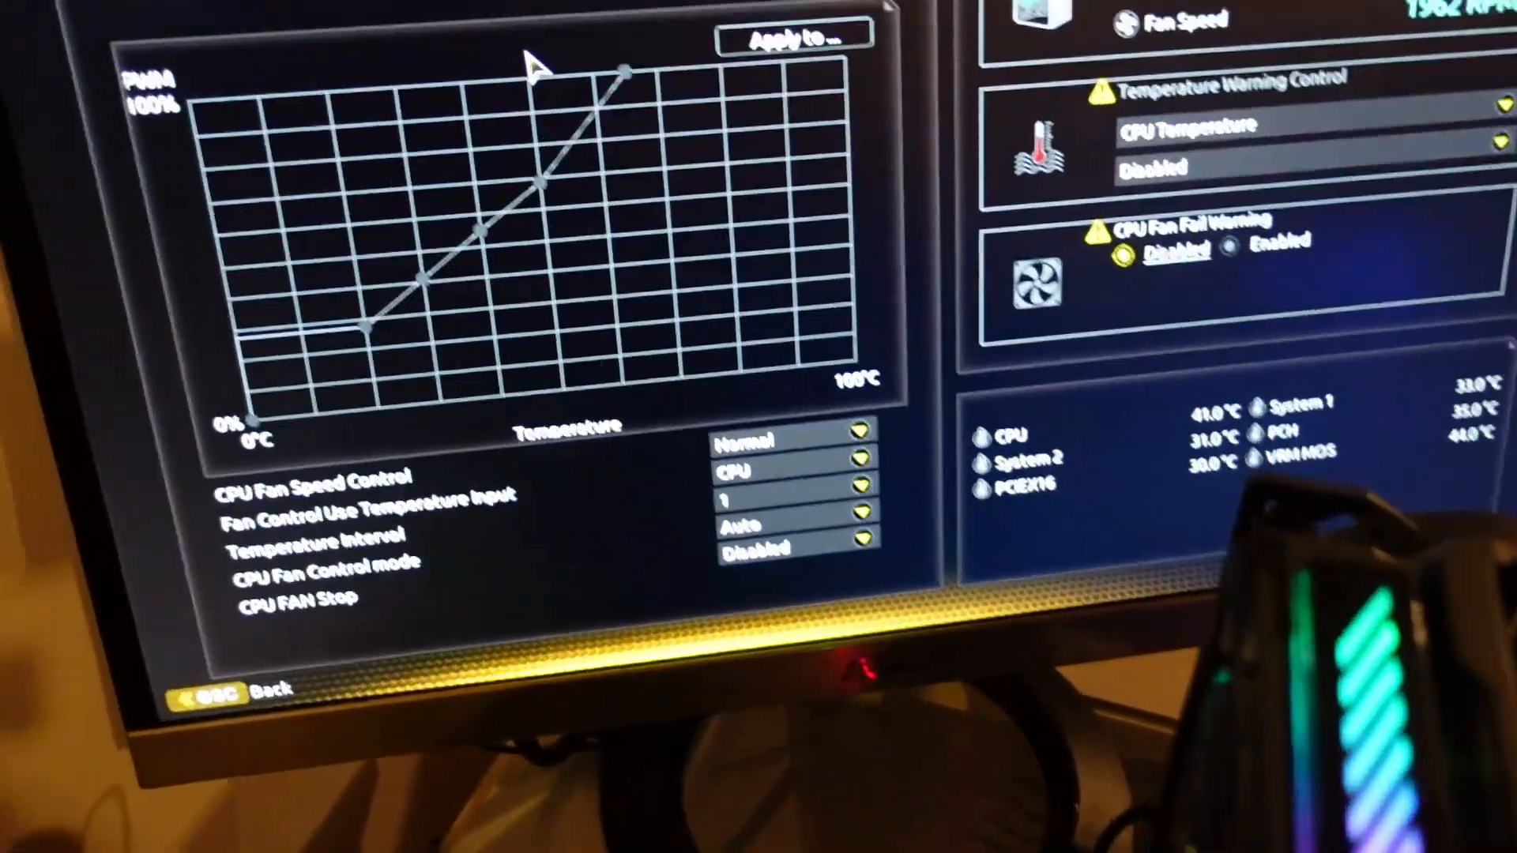
Step: Select System FAN 2 in the fan selector to show its manual curve
click(787, 38)
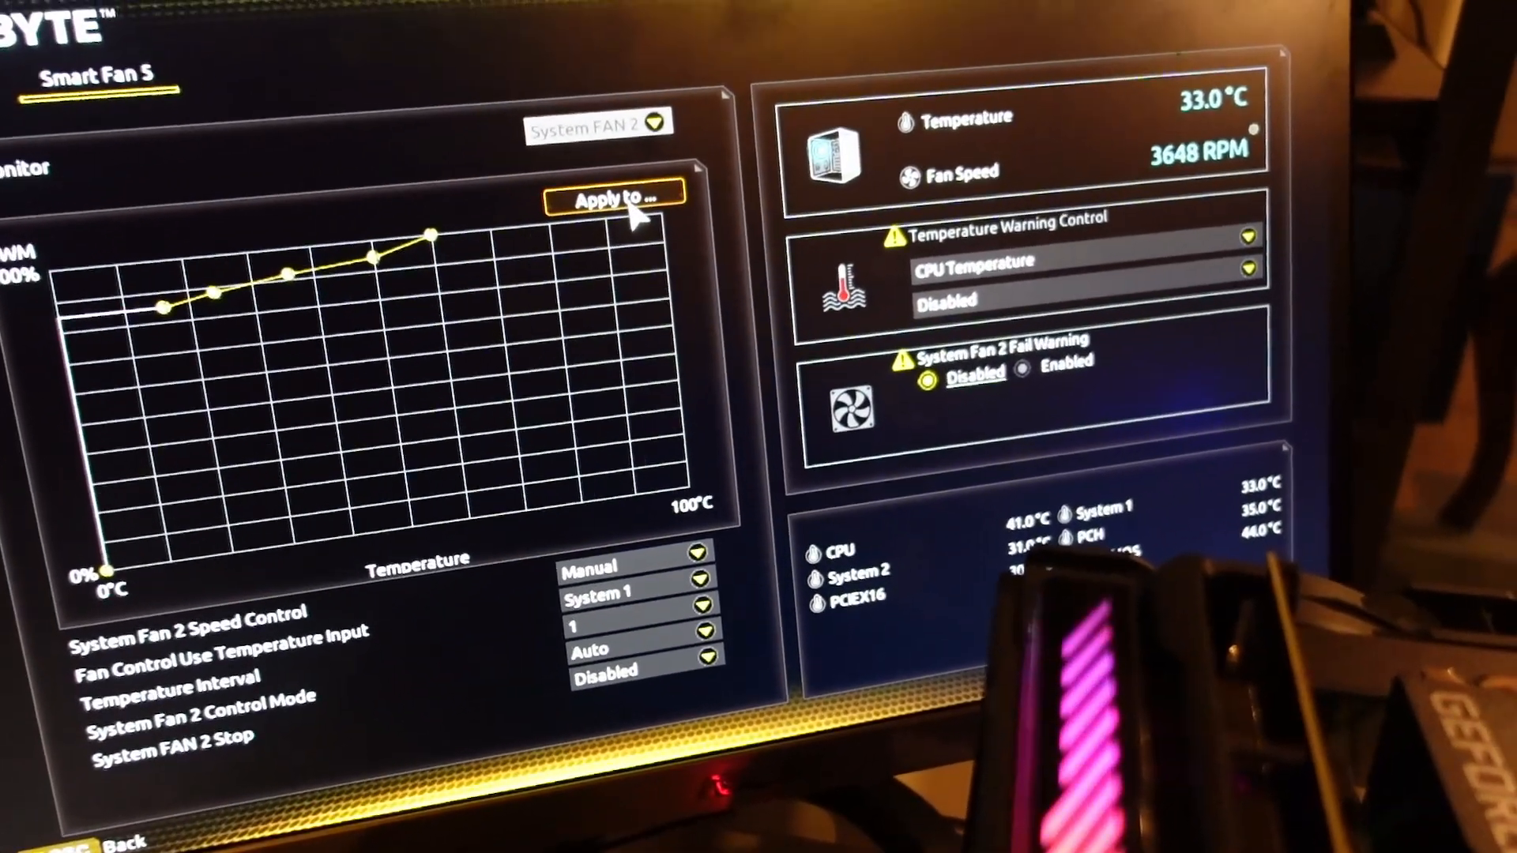
Step: Open the Apply to… fan list and cancel it without applying anything
click(616, 197)
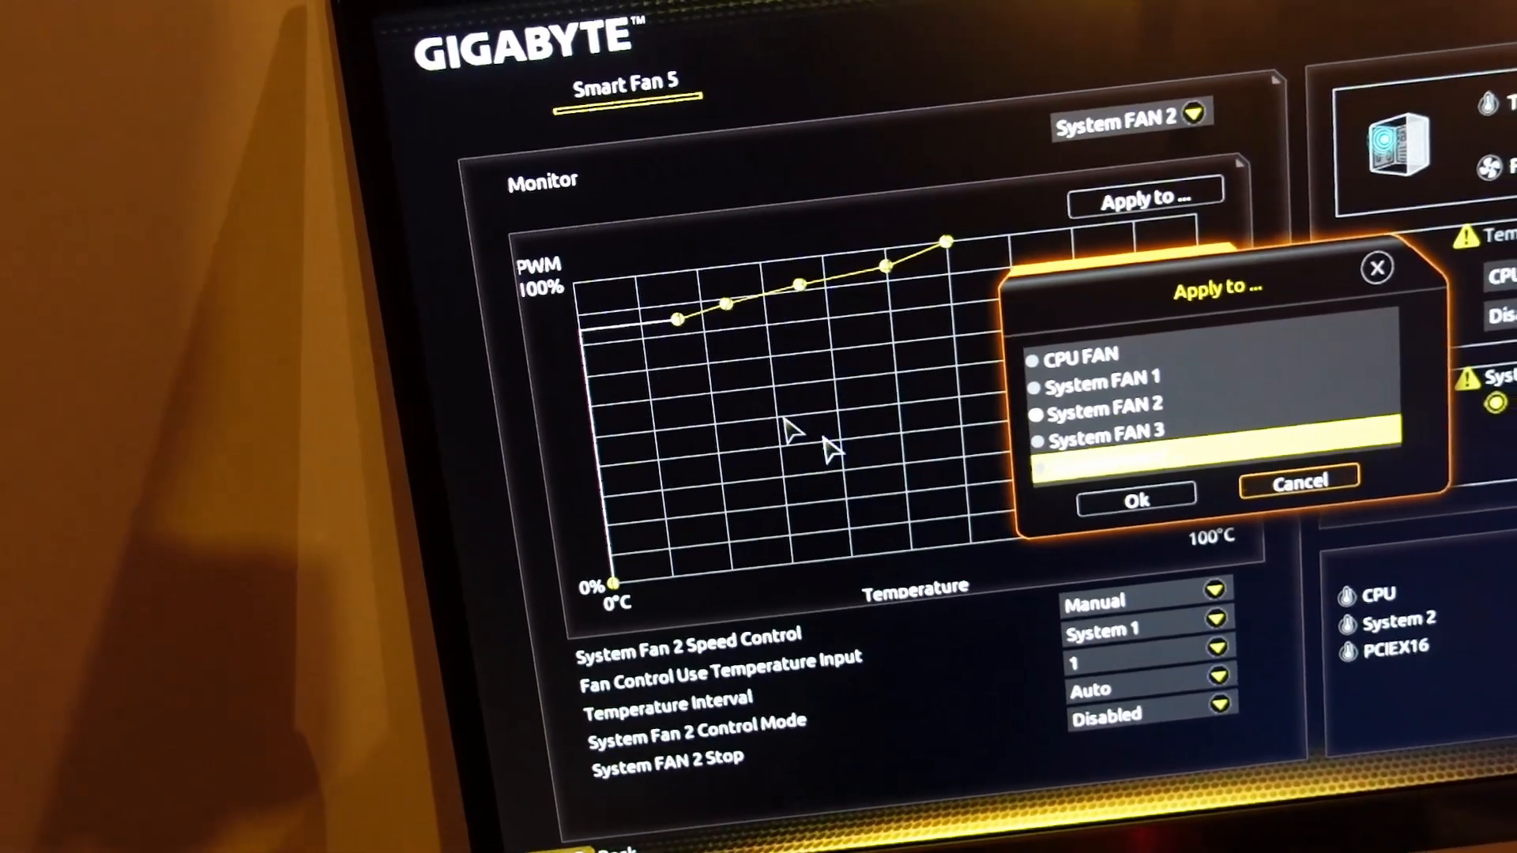
click(1302, 481)
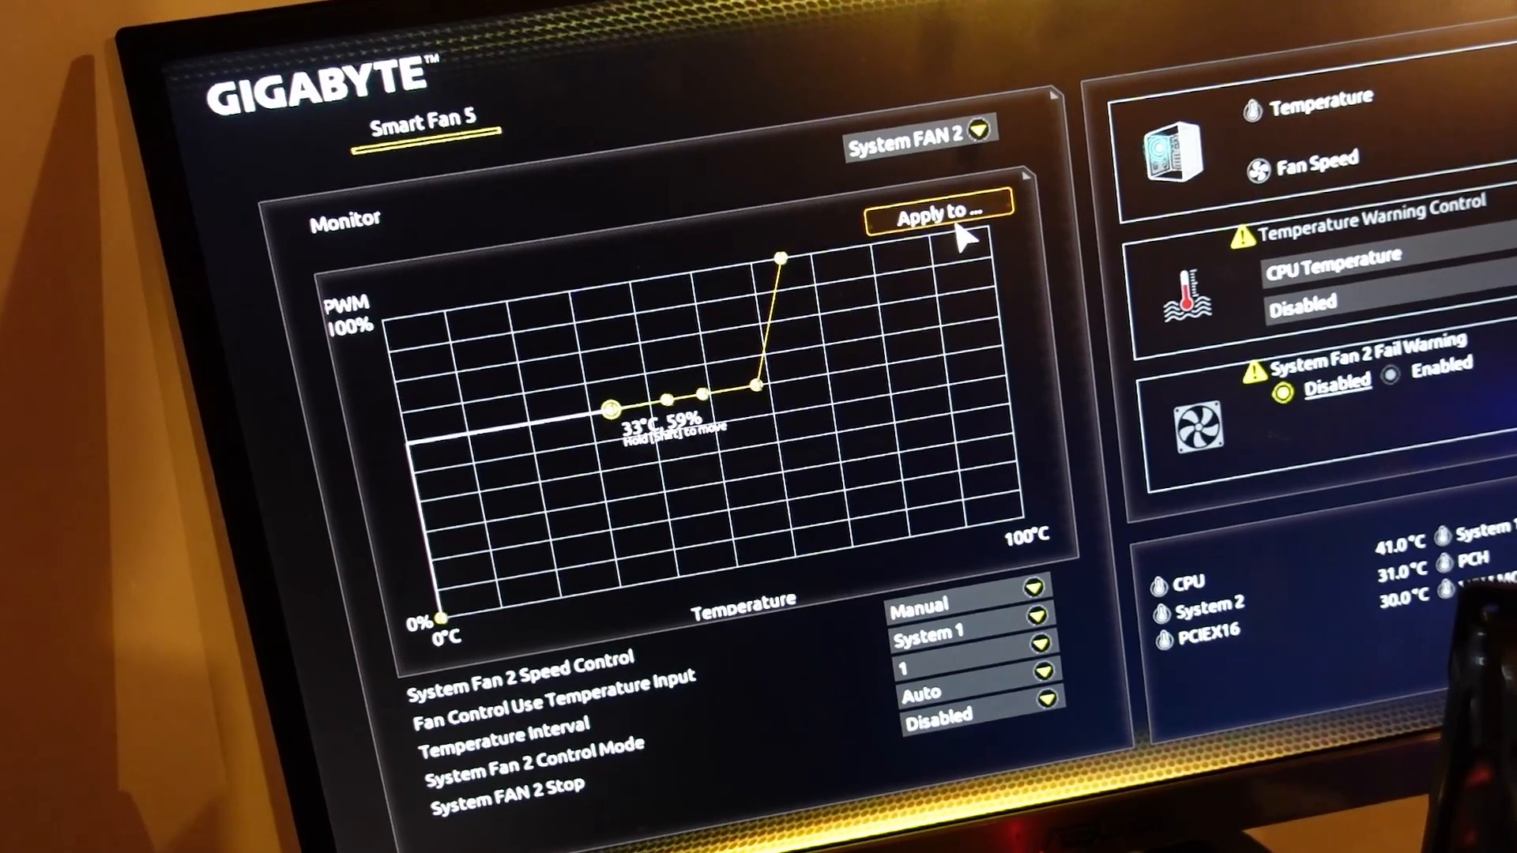
Step: Apply the lowered curve to System FAN 2 through the Apply to… dialog and confirm
click(942, 213)
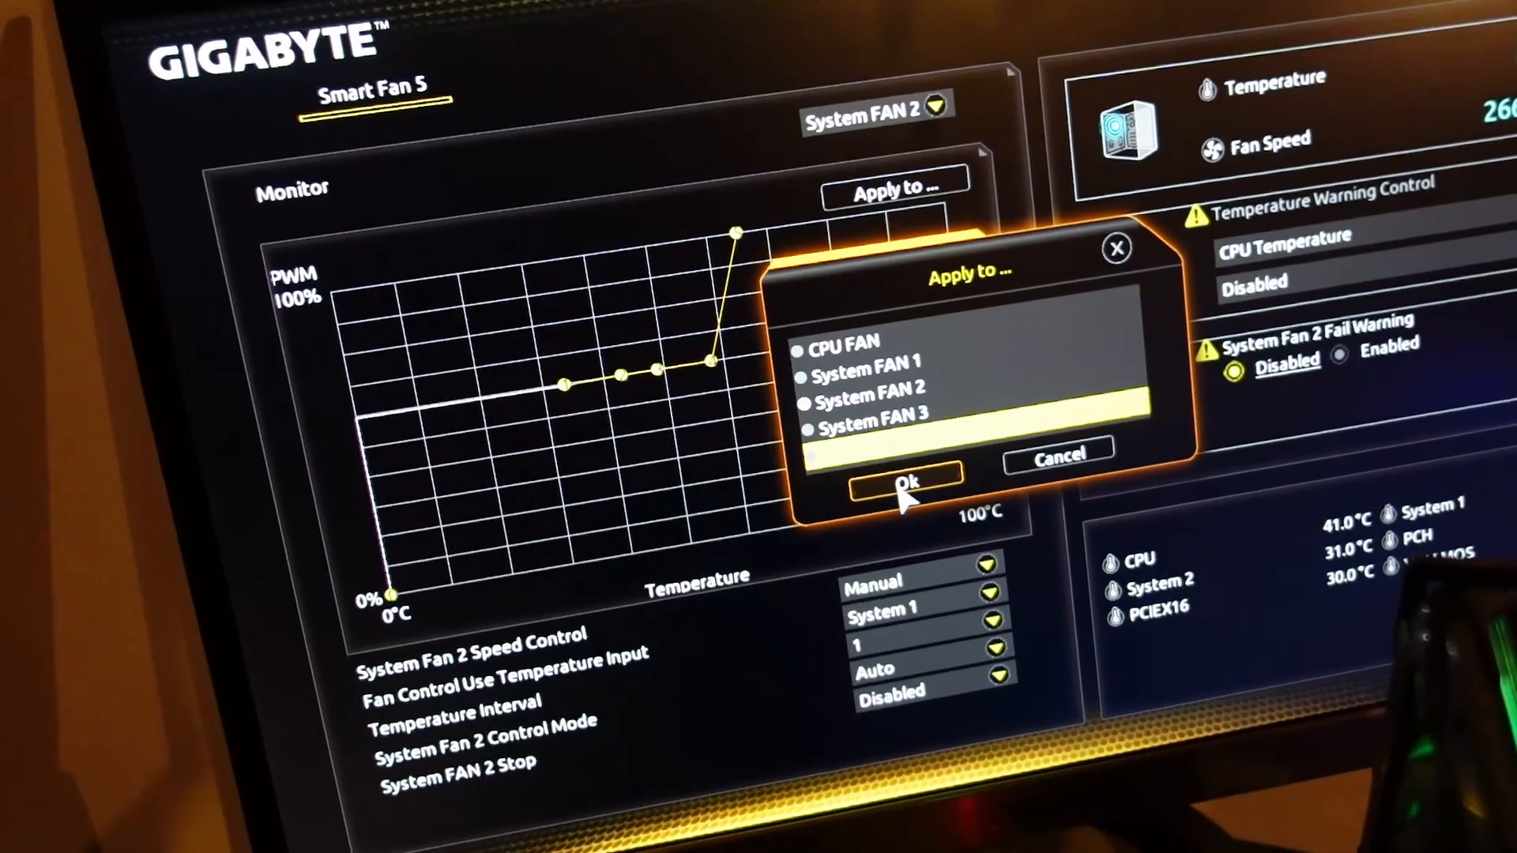
click(904, 483)
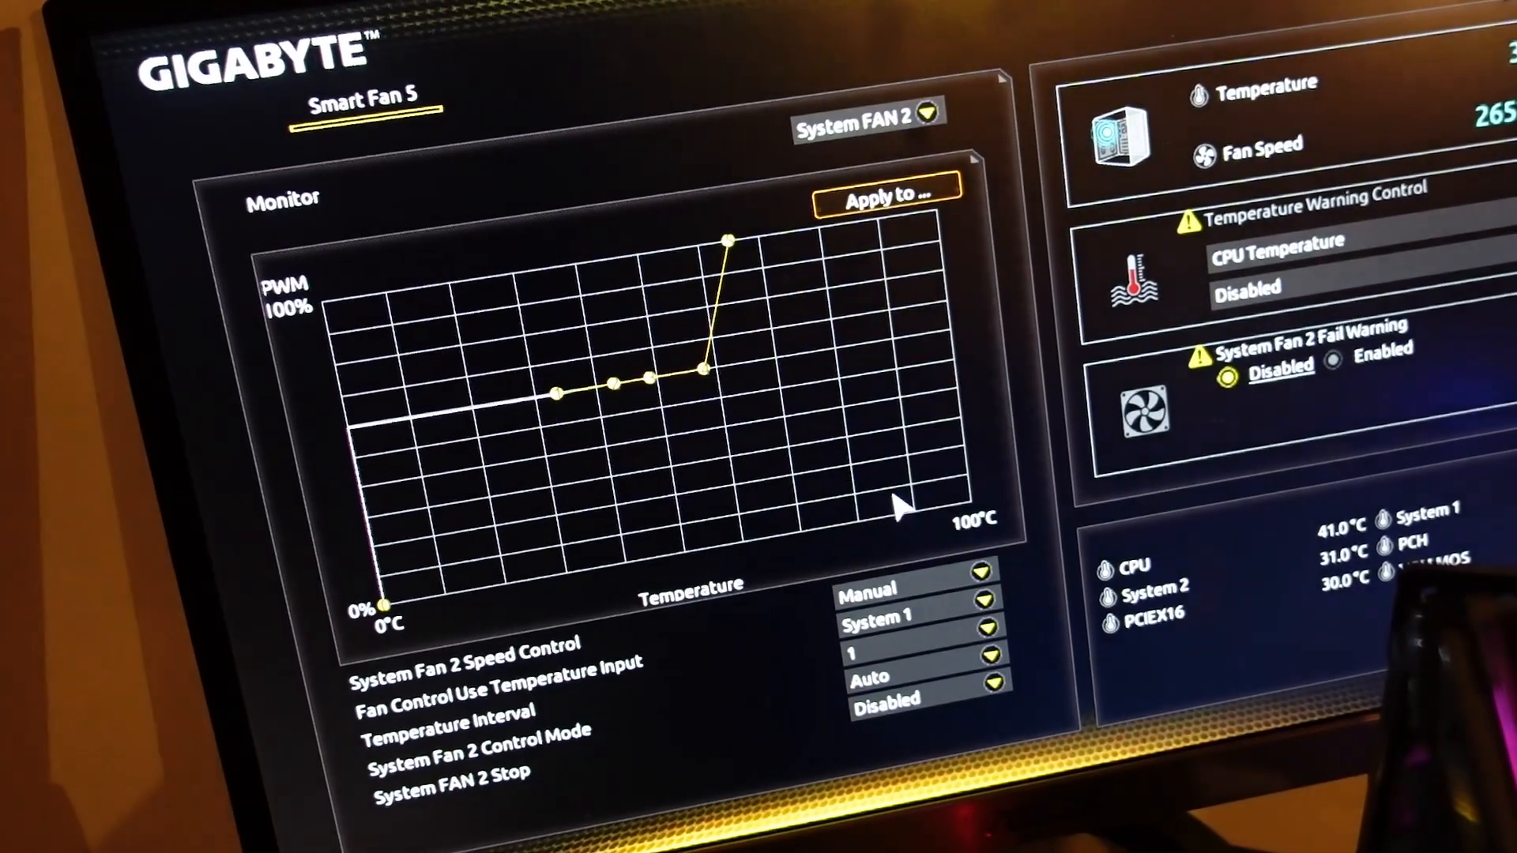